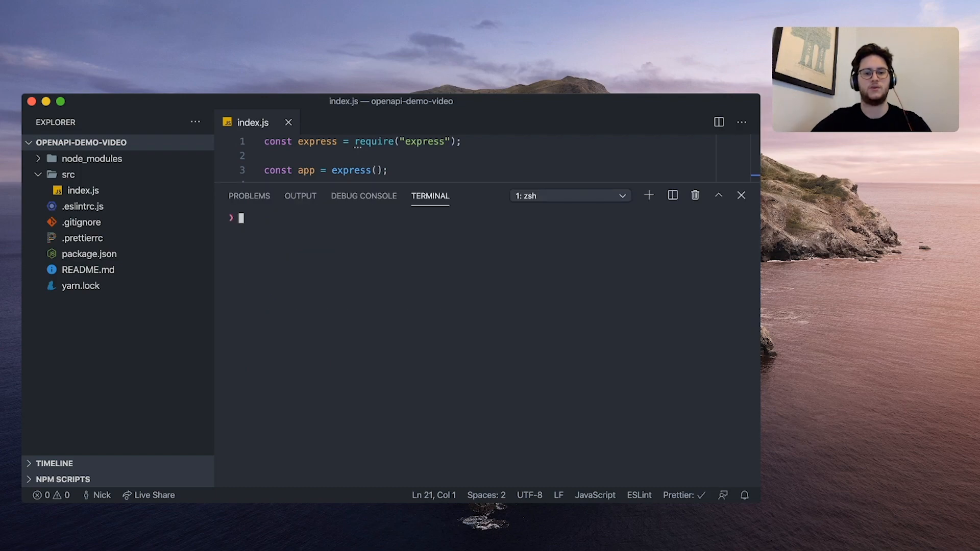
{"action": "type", "text": "npx @docusaurus/init@next init docs classic"}
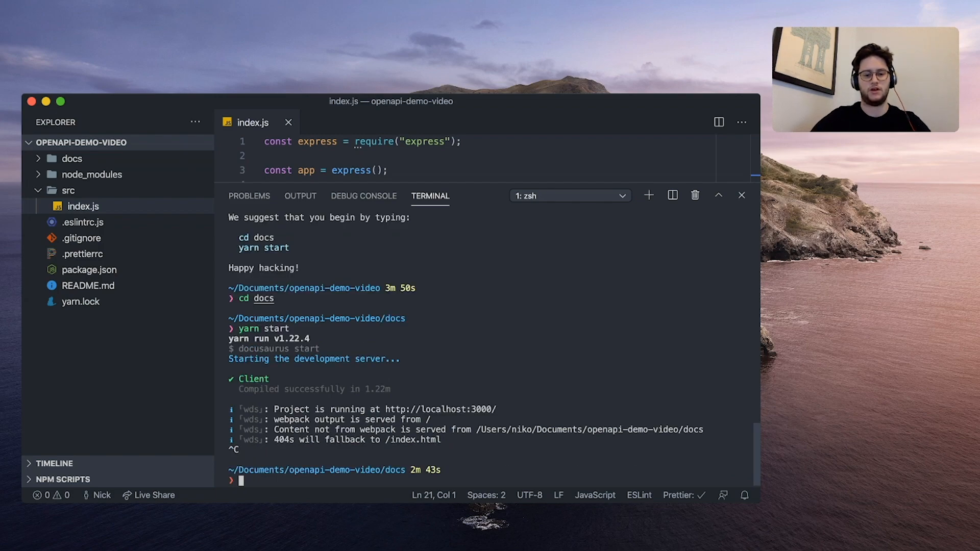
Step: Install docusaurus-plugin-openapi in the docs project with yarn add
{"action": "type", "text": "yarn add docusaurus-plugin-openapi"}
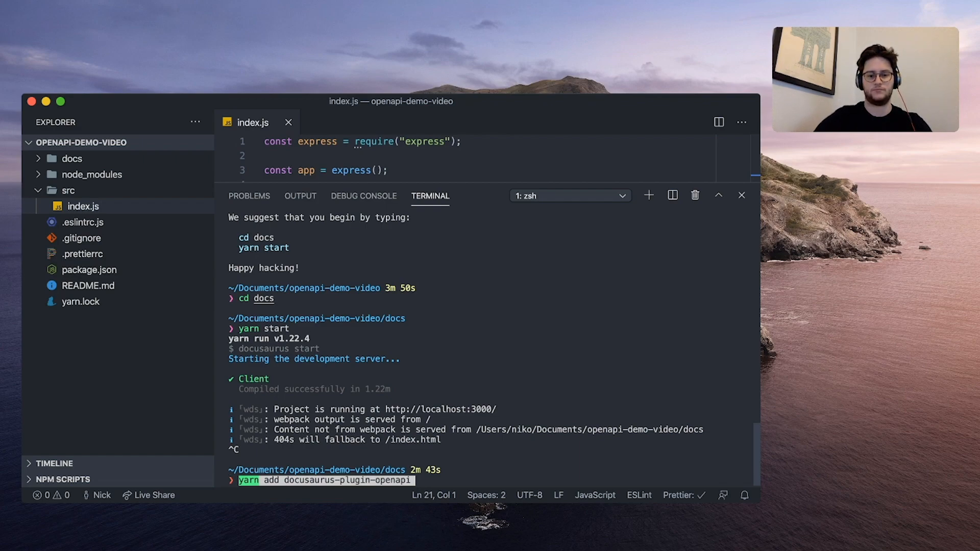
{"action": "key", "text": "Return"}
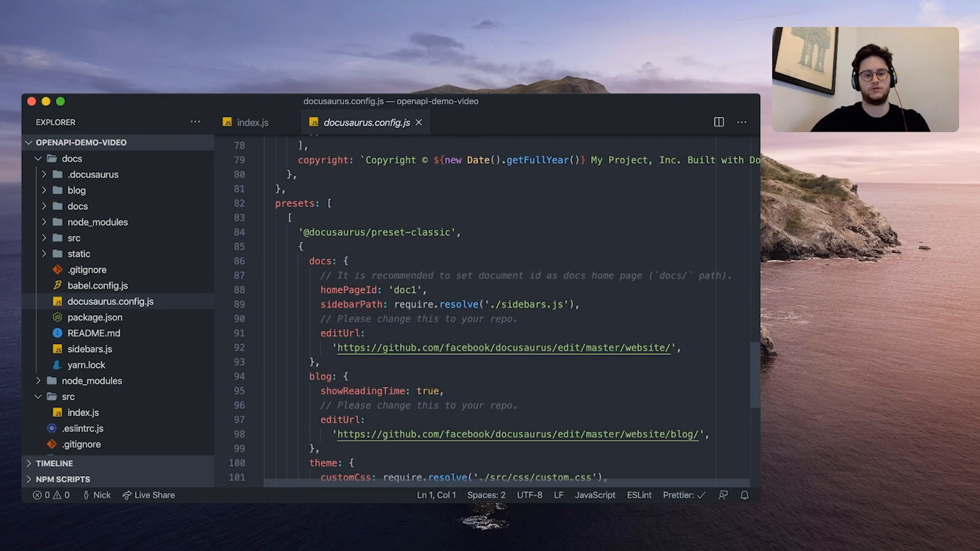
Step: Scroll docusaurus.config.js to the presets block to add the OpenAPI plugins entry
{"action": "scroll", "scroll_direction": "up", "scroll_amount": 3}
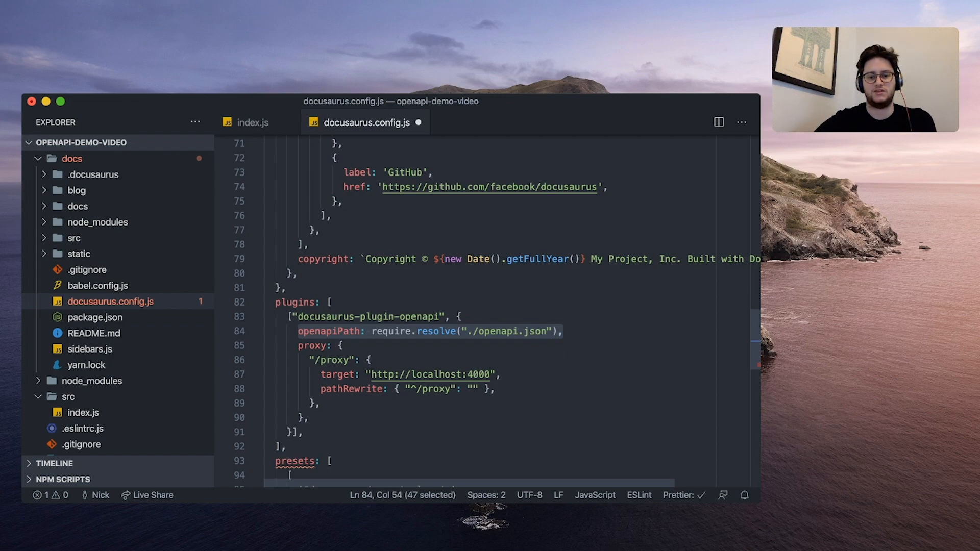
{"action": "scroll", "scroll_direction": "up", "scroll_amount": 3}
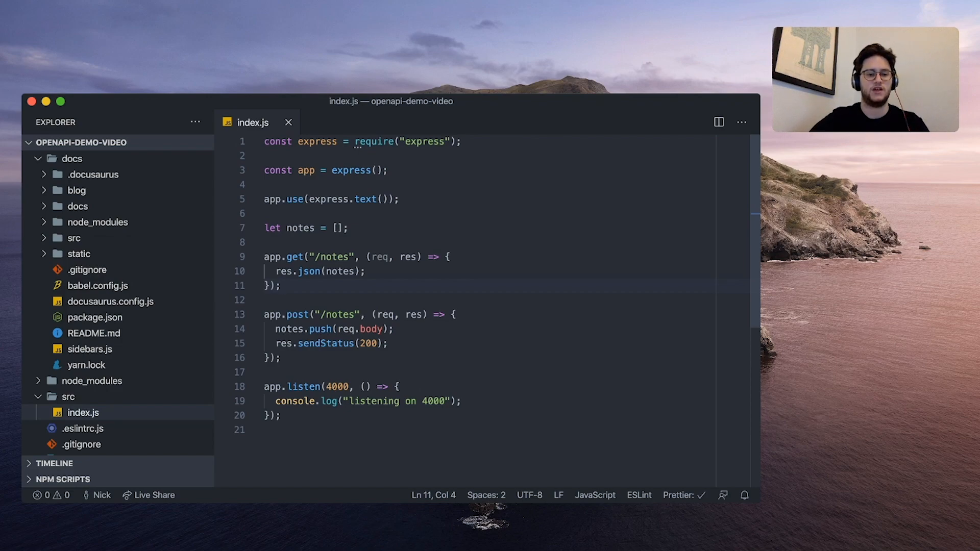
{"action": "left_click", "coordinate": [282, 286]}
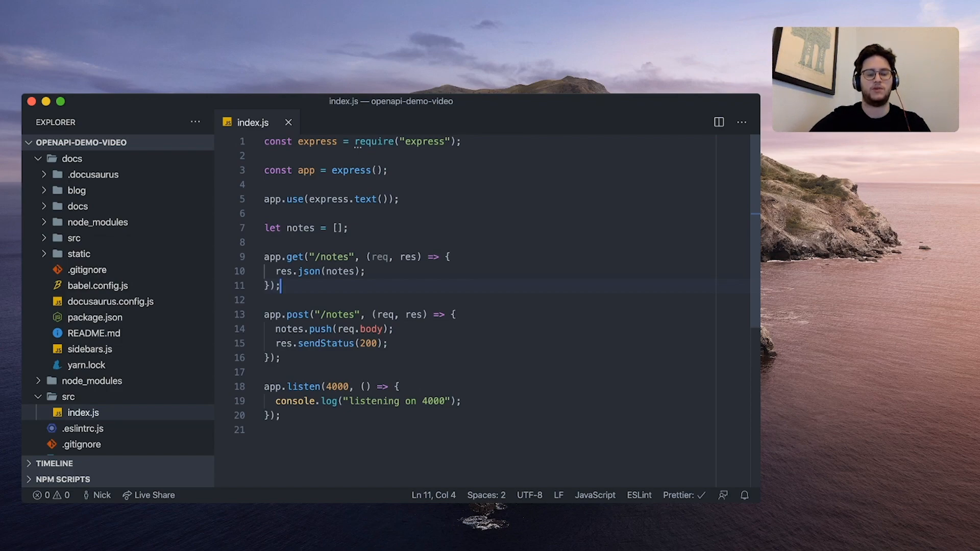
{"action": "key", "text": "Enter"}
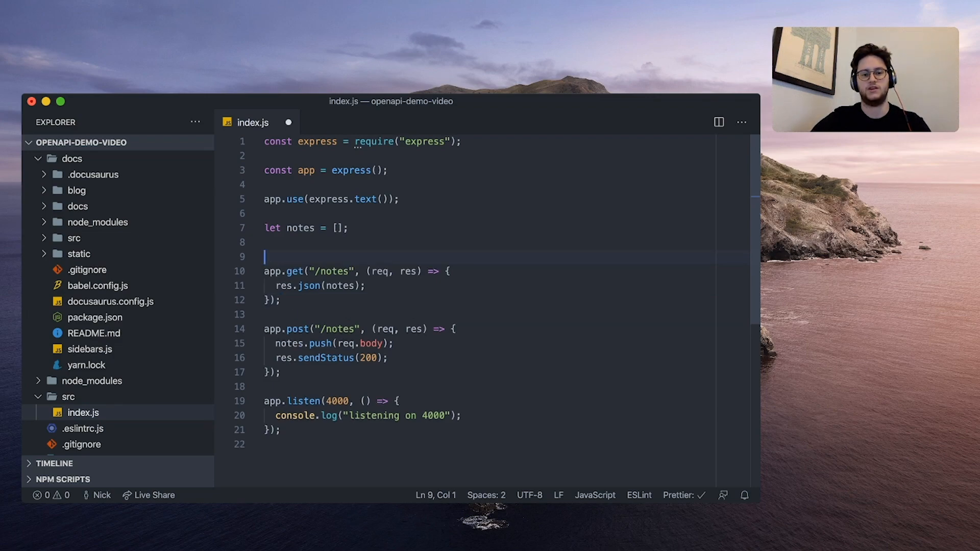
{"action": "type", "text": "/**"}
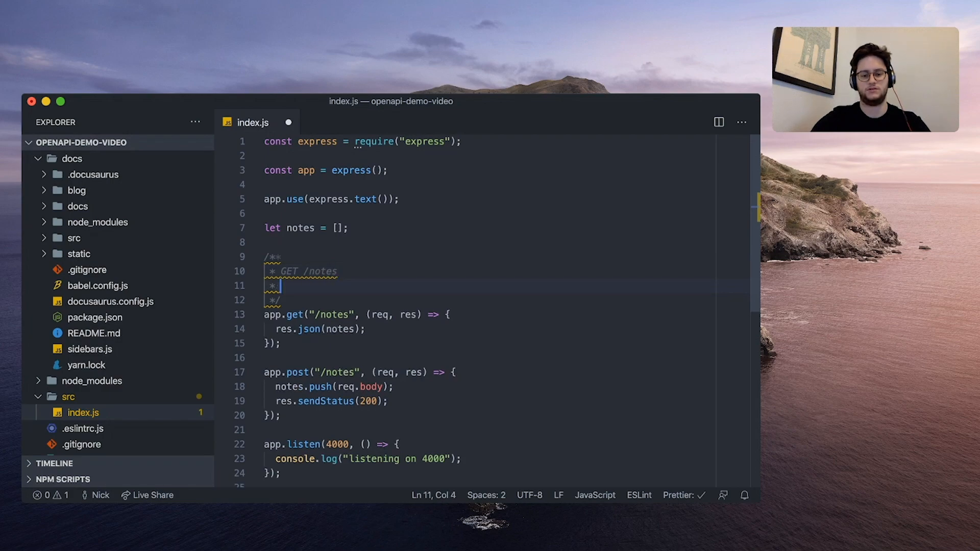
{"action": "type", "text": "@response 200 - OK"}
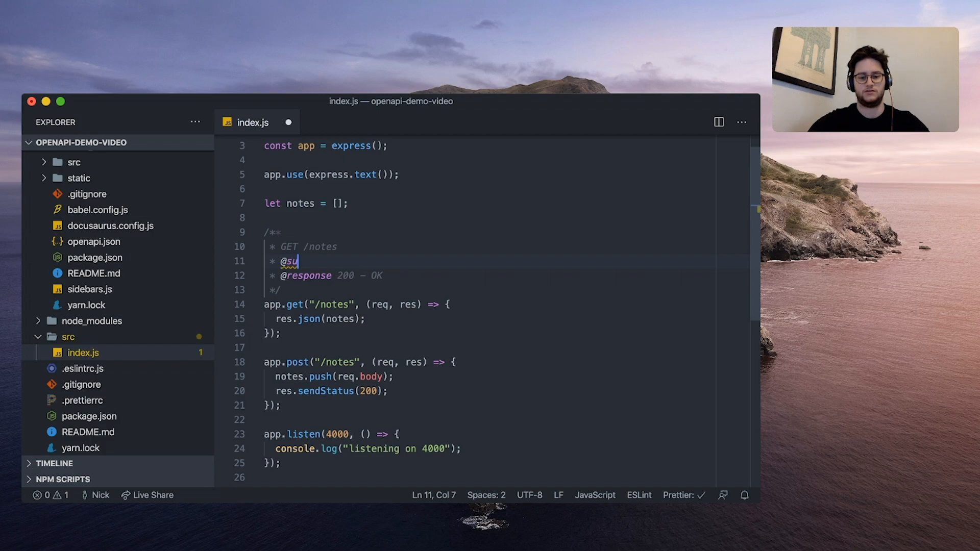
{"action": "type", "text": "mmary"}
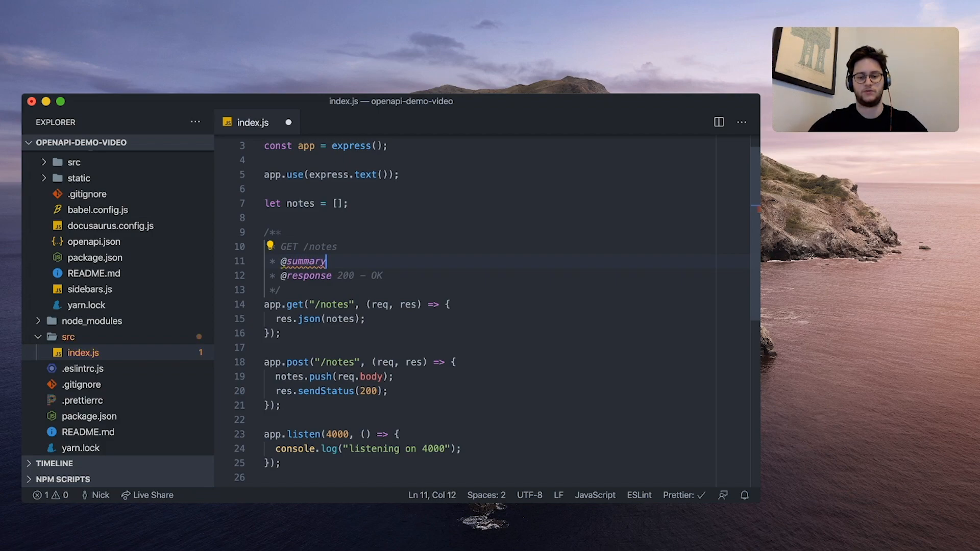
{"action": "type", "text": "List all notes"}
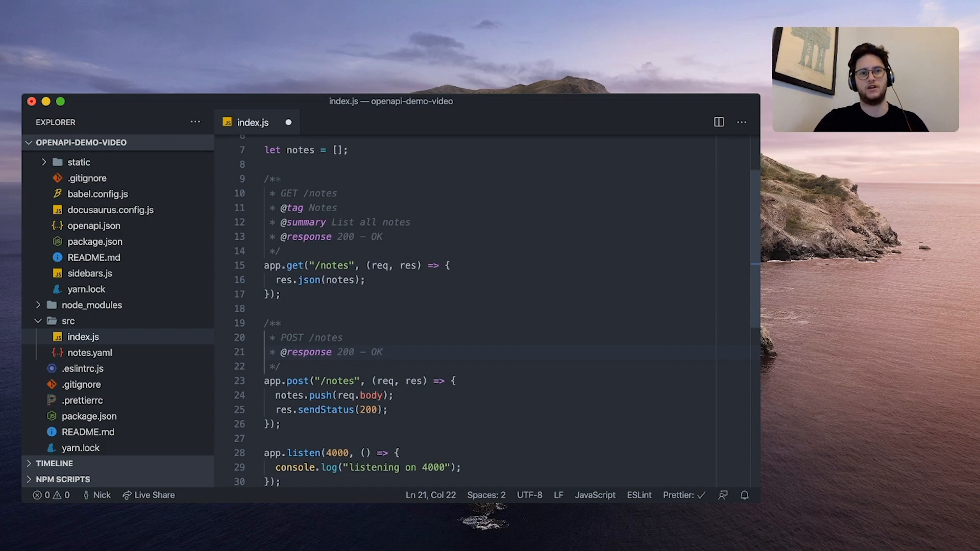
{"action": "type", "text": "@tag Notes"}
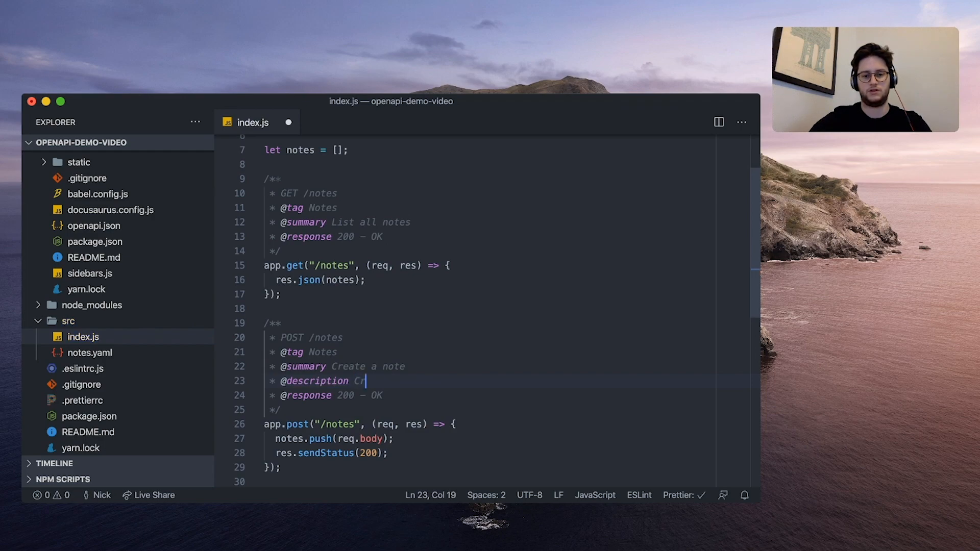
Step: Complete the POST /notes description line to read Create a new note
{"action": "type", "text": "eate a"}
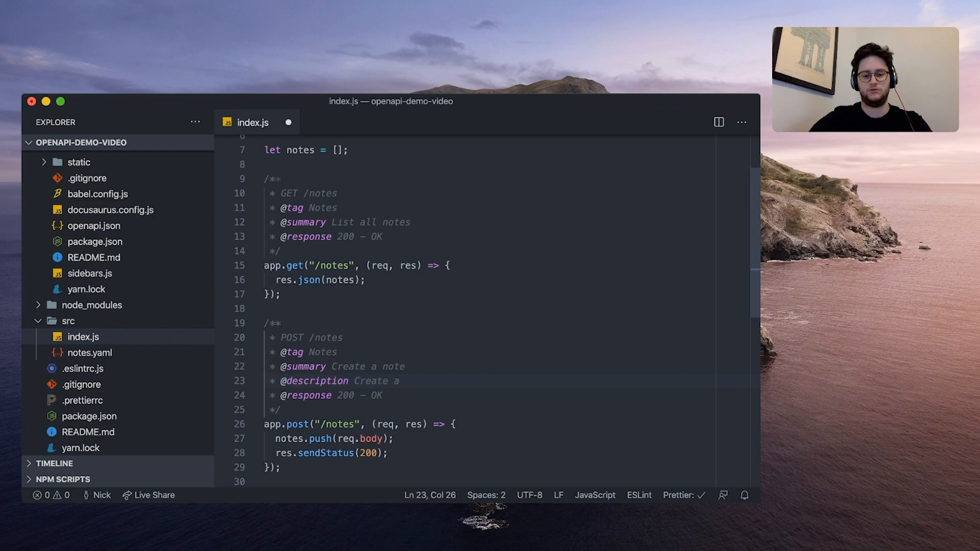
{"action": "type", "text": "new note."}
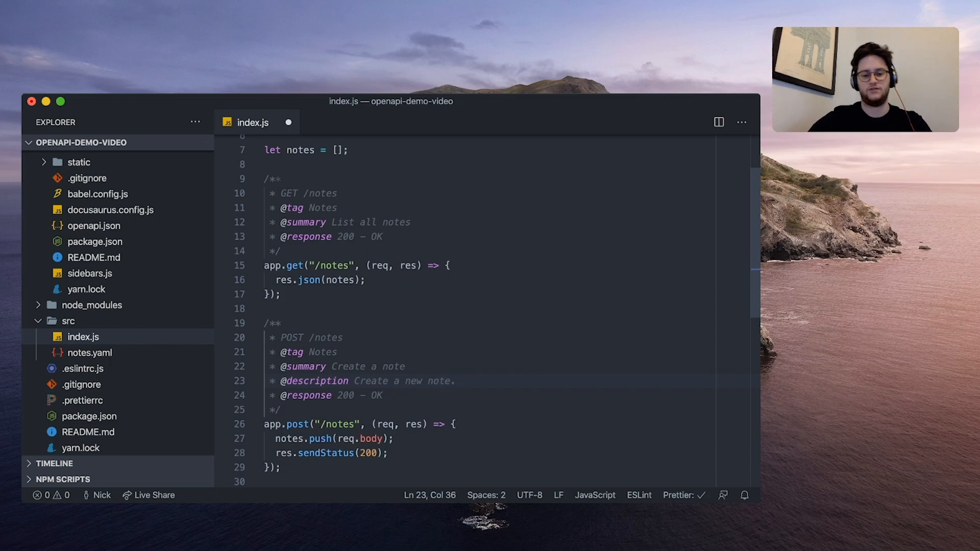